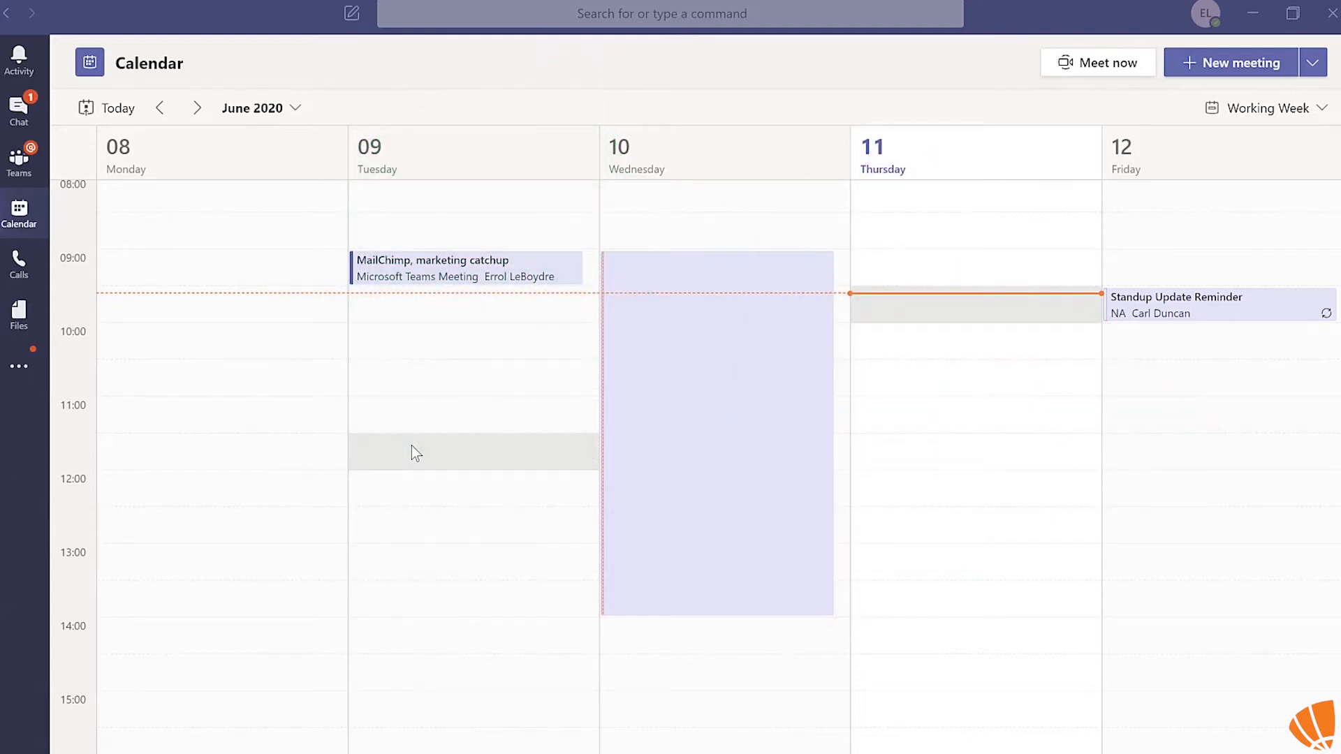
mouse_move(307, 436)
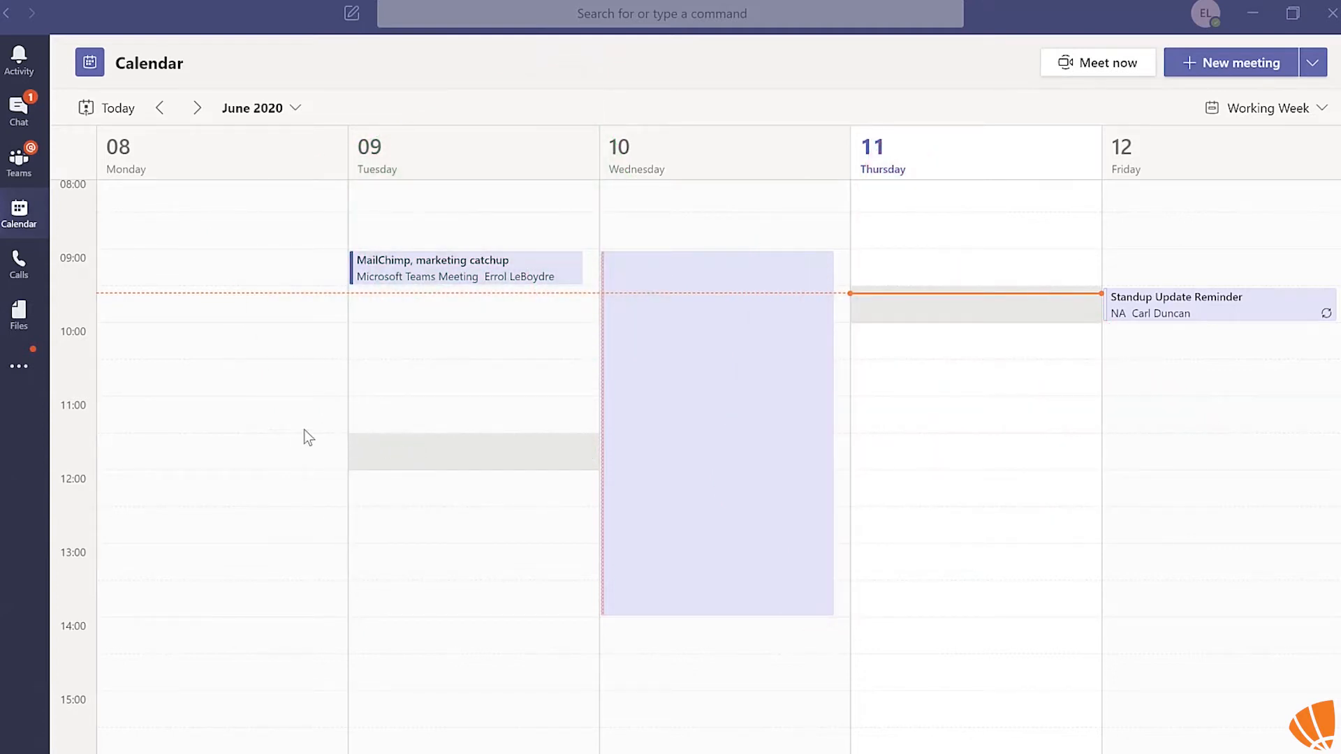
mouse_move(36, 415)
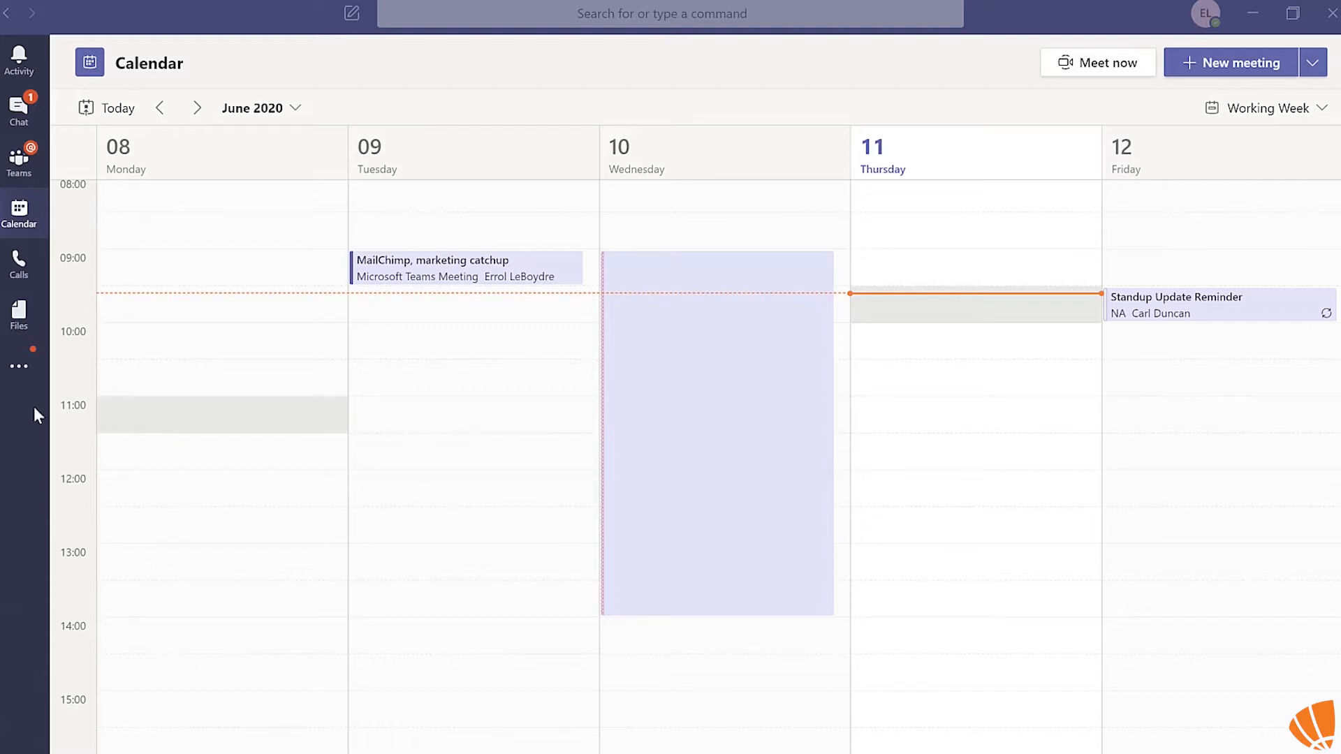
mouse_move(18, 366)
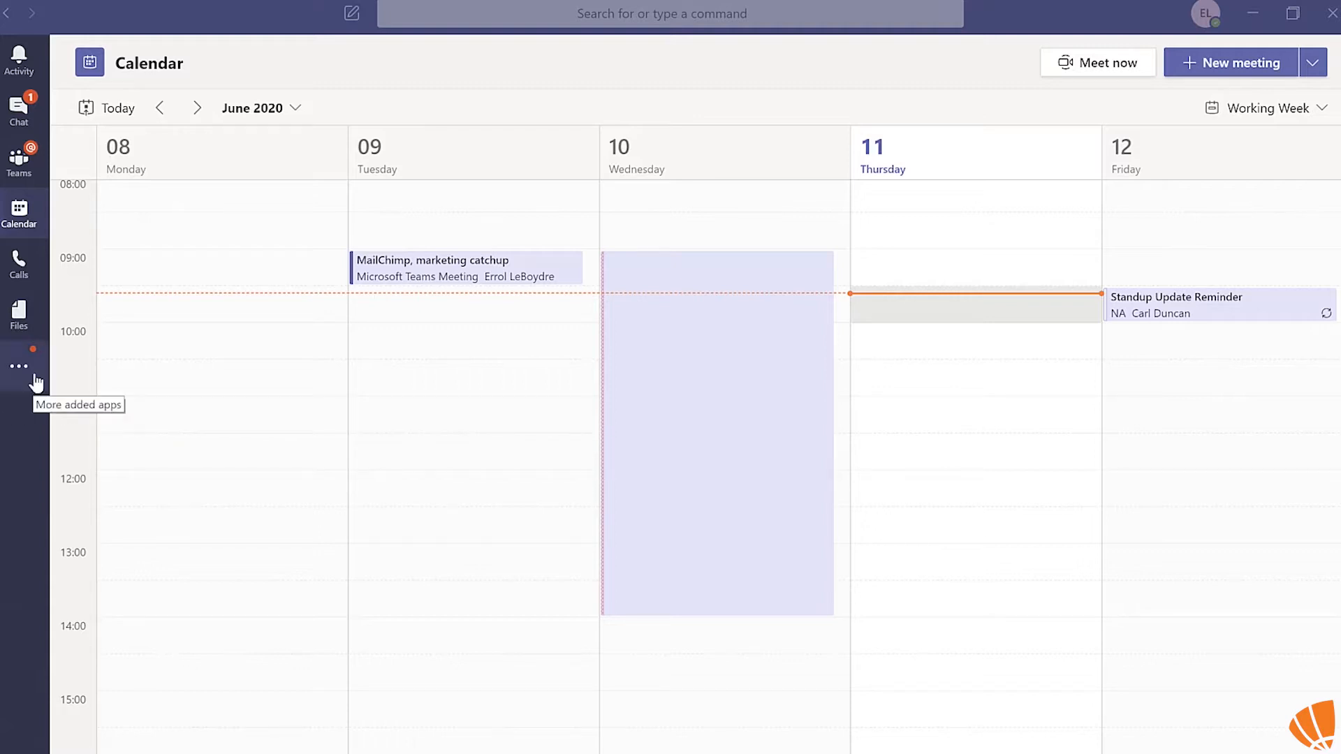
Step: Pin the Planner app, then the Stream app, from the More added apps list
click(19, 366)
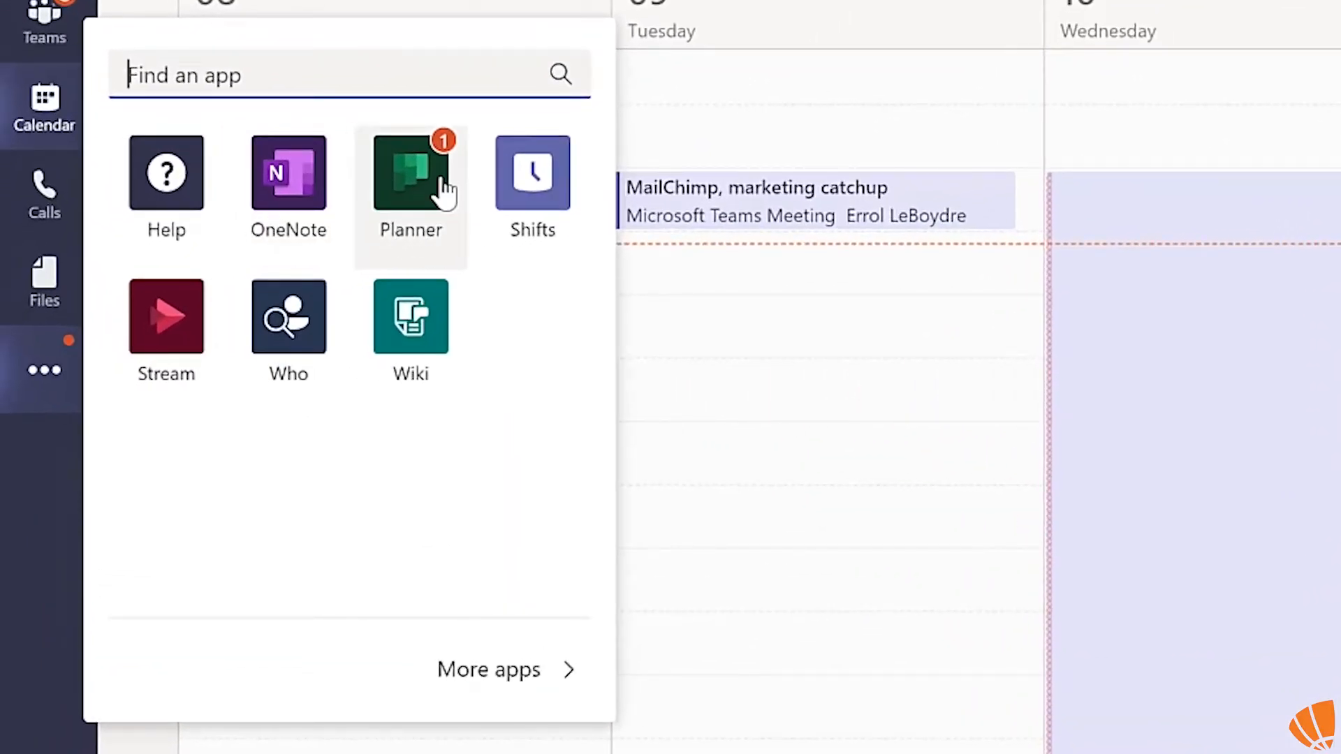
right_click(410, 173)
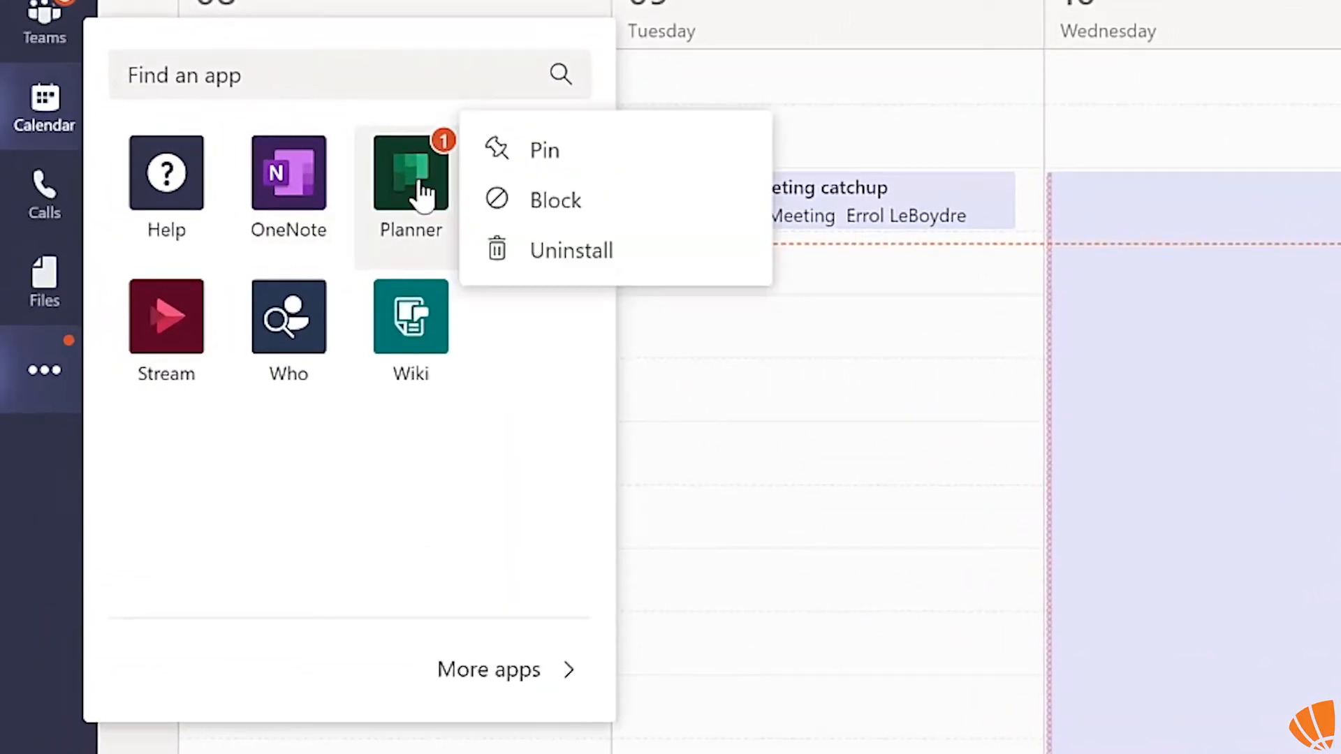
mouse_move(714, 162)
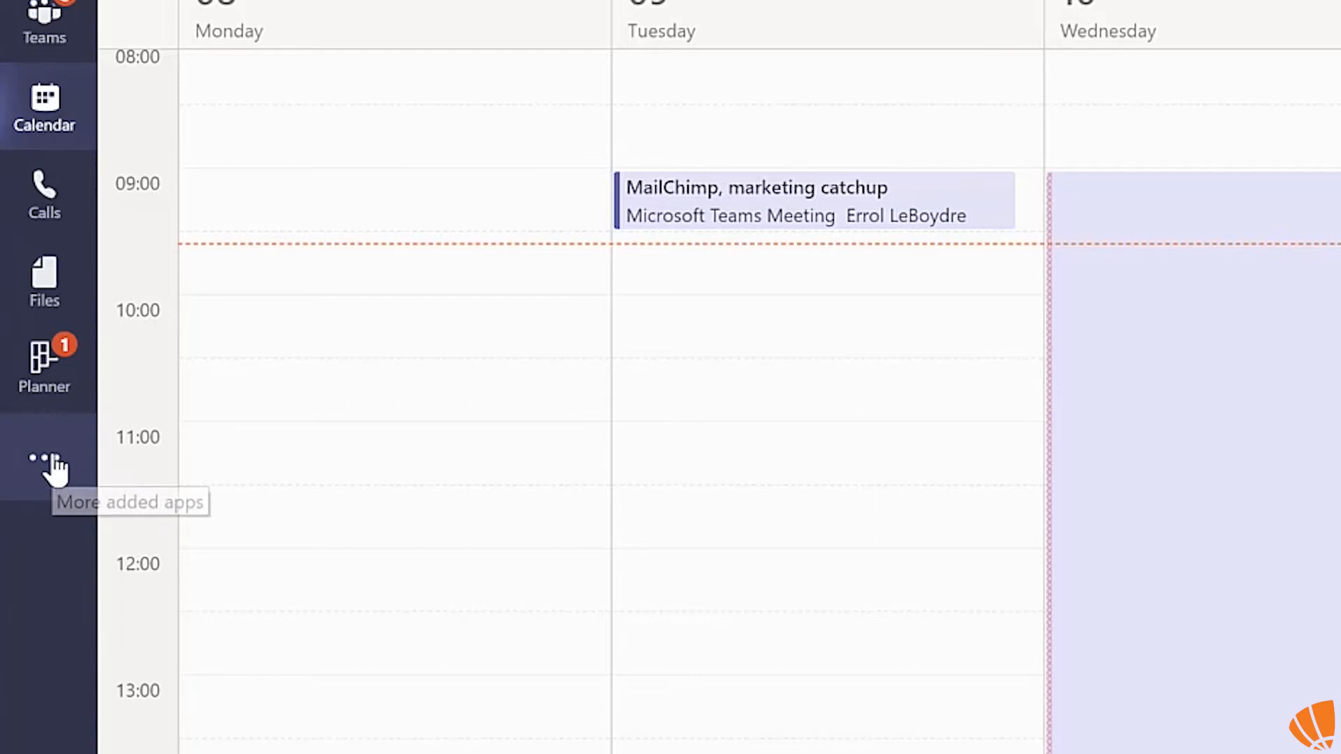
click(43, 458)
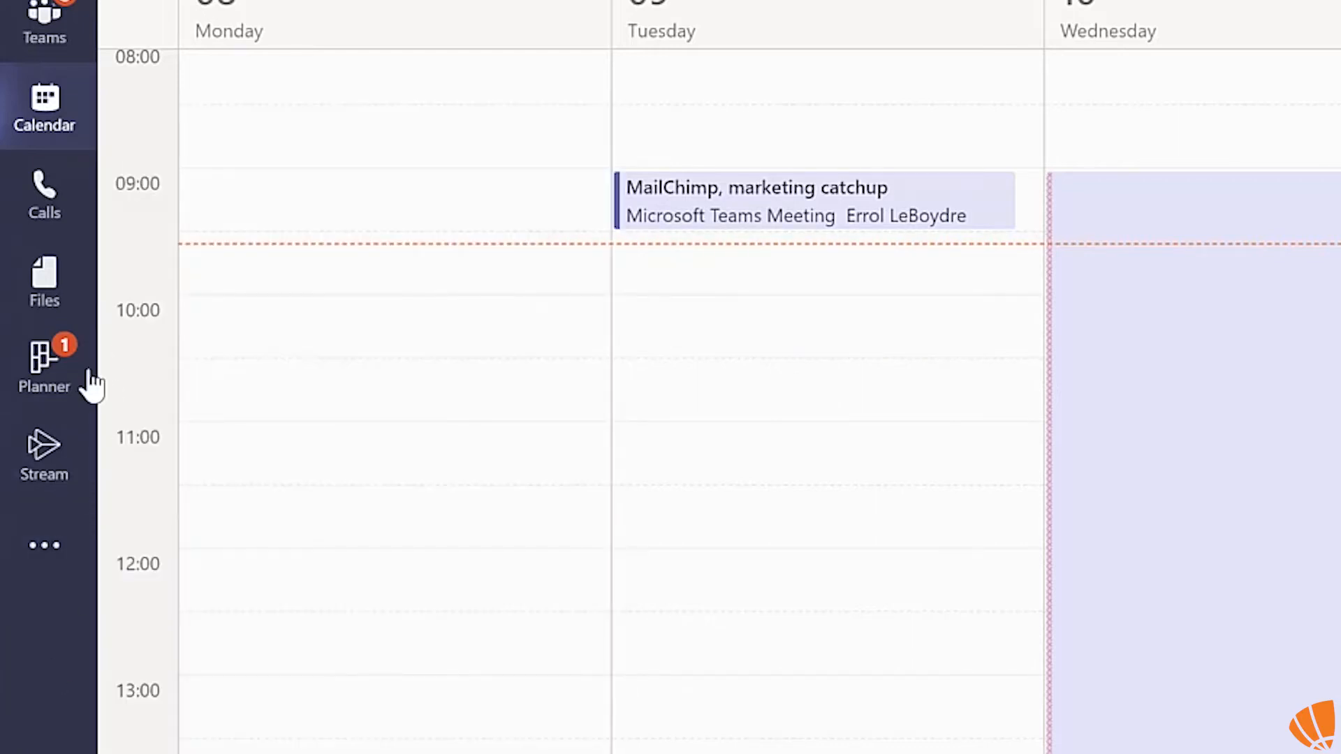
right_click(44, 367)
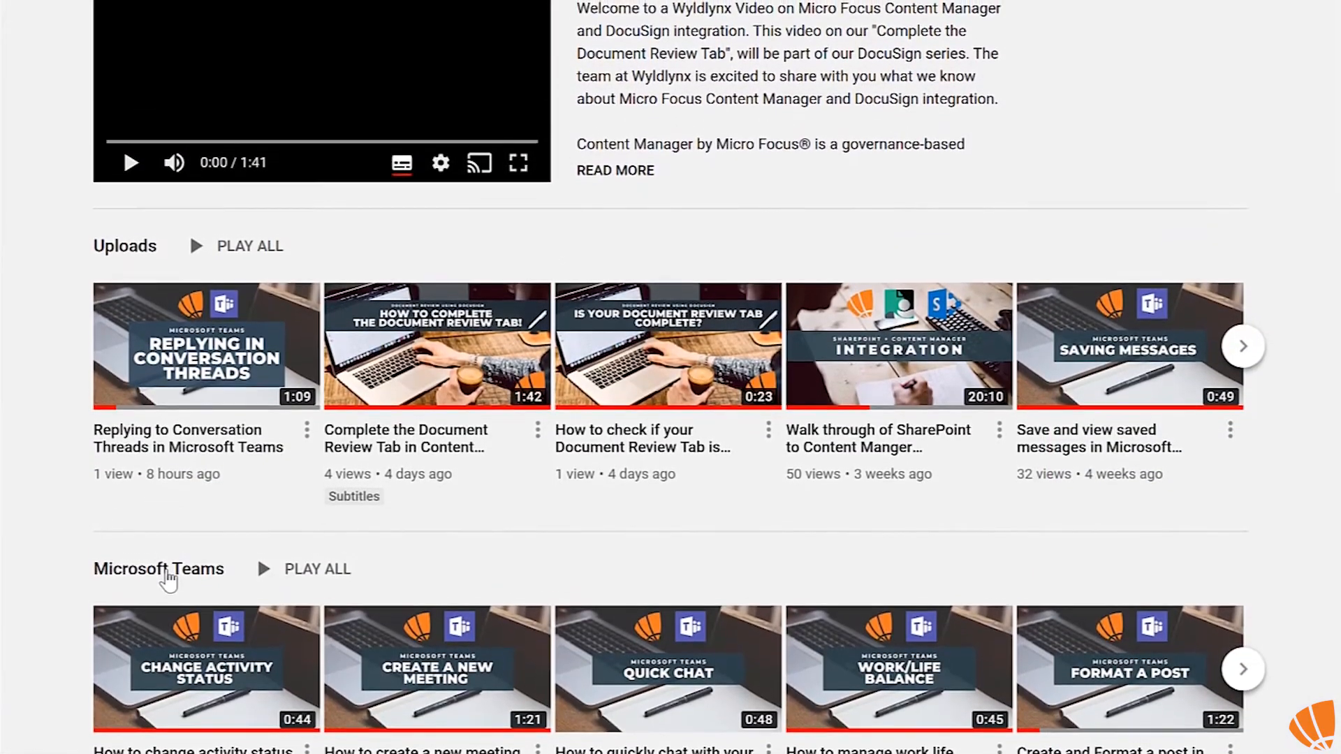
Step: Open the Microsoft Teams playlist and scroll its seven WyldLynx tutorial videos
click(158, 569)
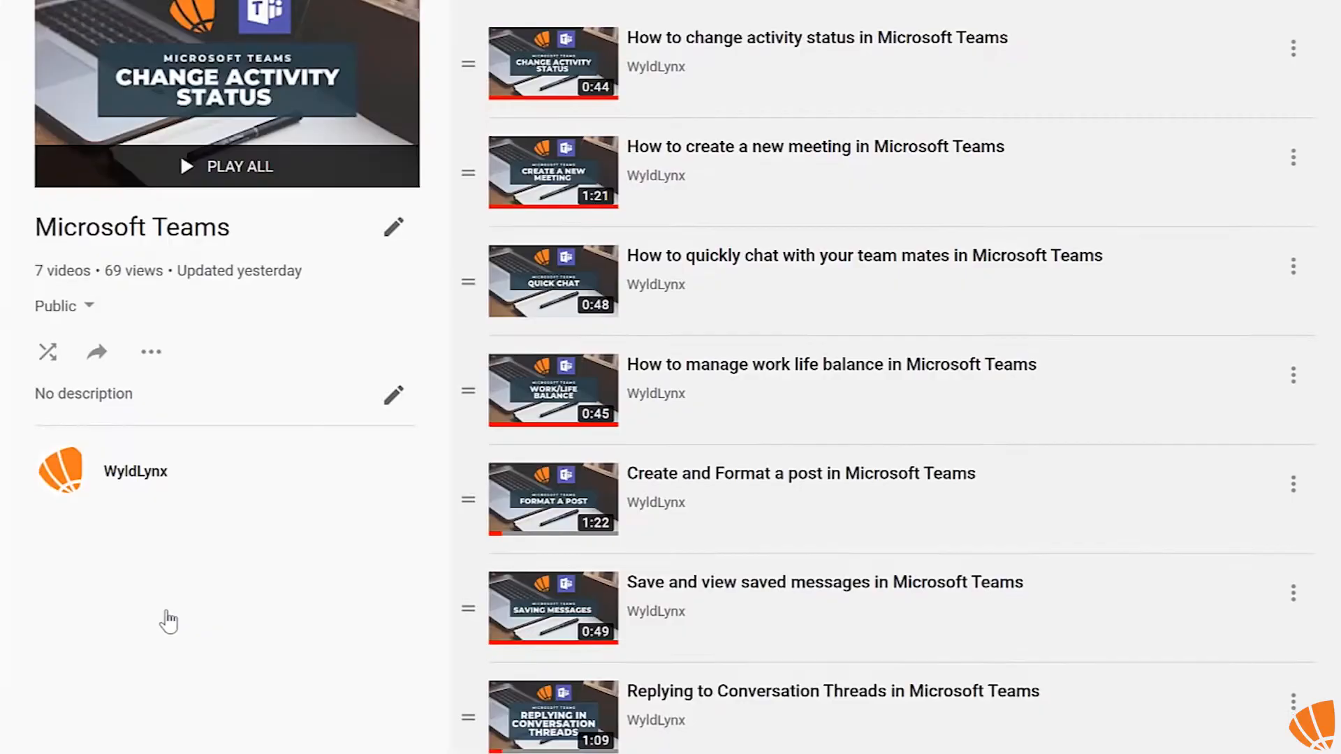
scroll(down, 3)
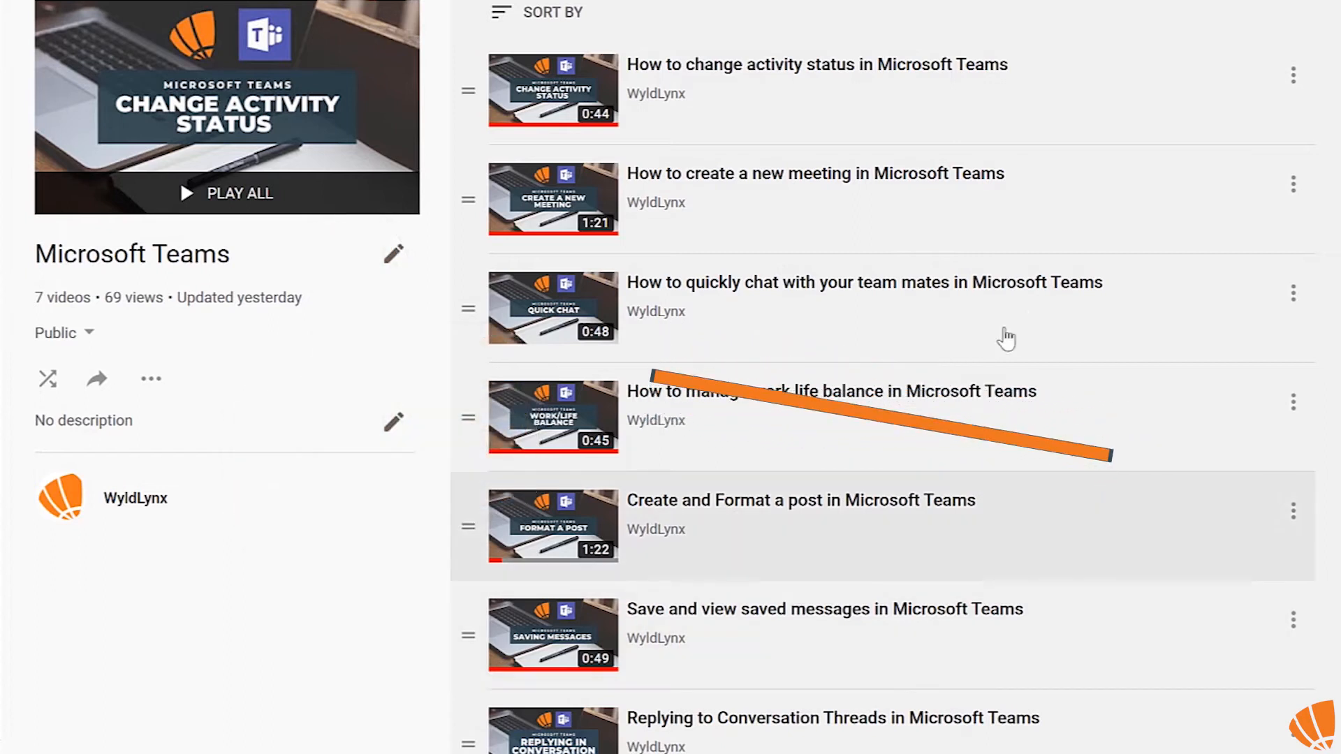
Step: Switch to the WyldLynx site and navigate to its Events page about free information sessions
click(738, 13)
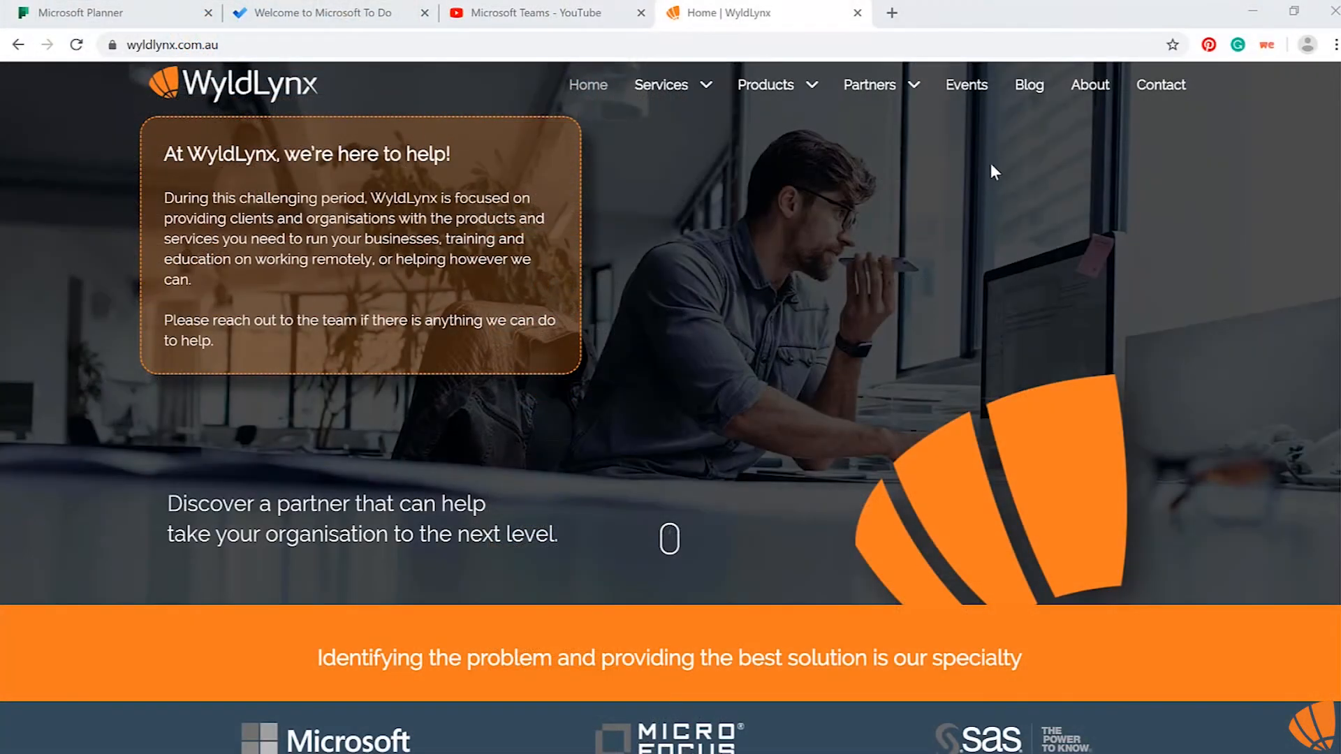
click(966, 85)
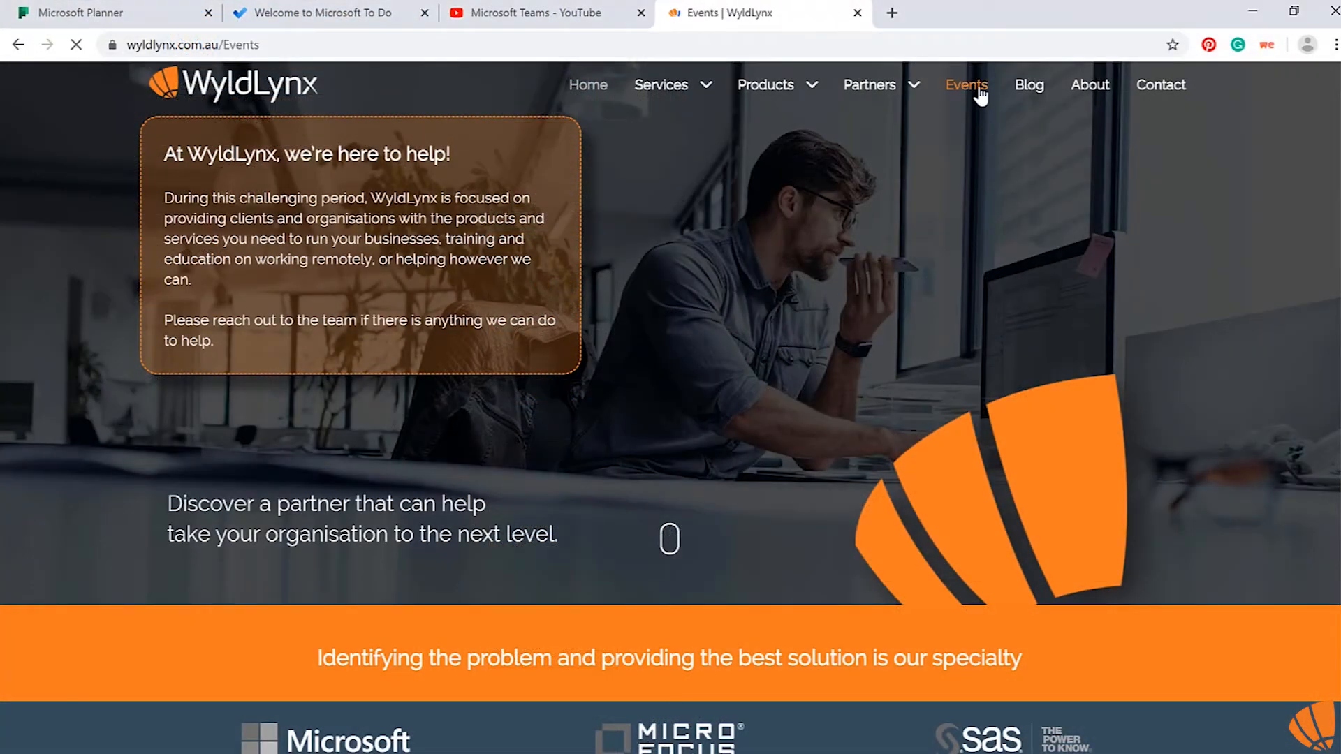
click(965, 85)
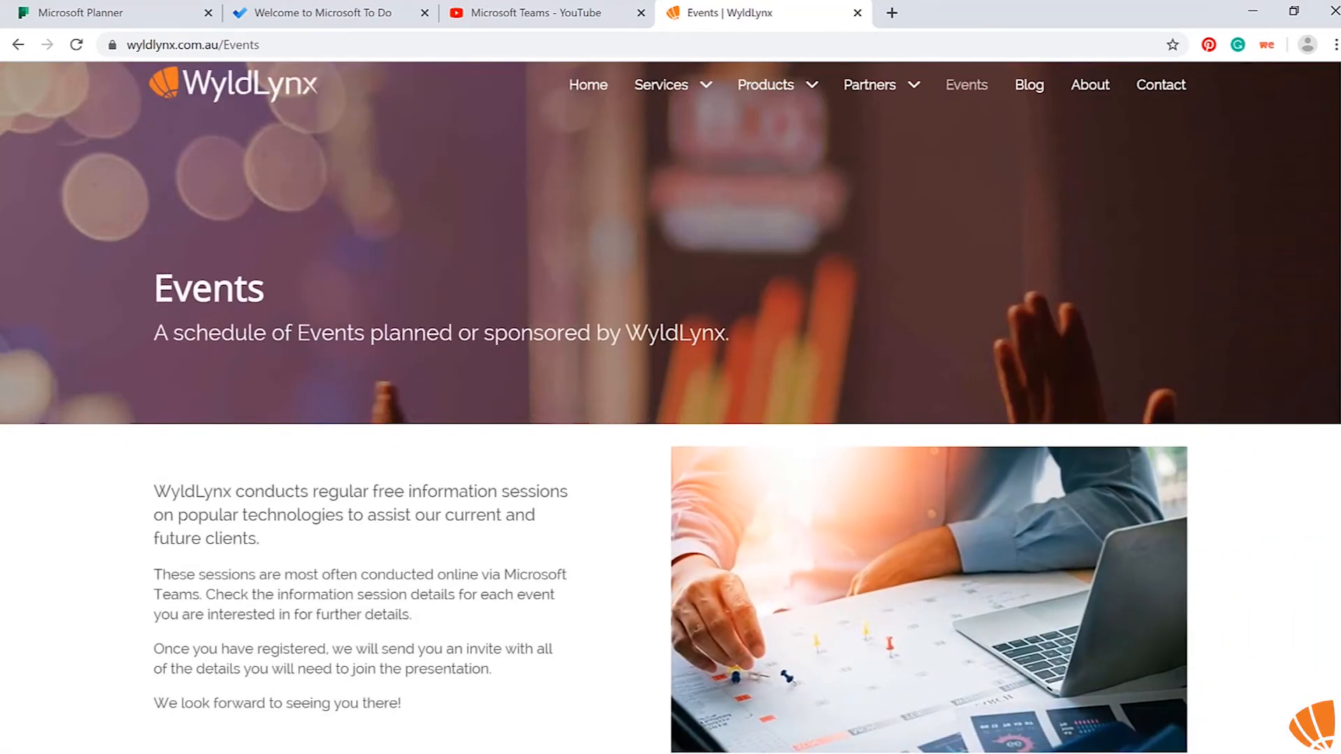
scroll(down, 3)
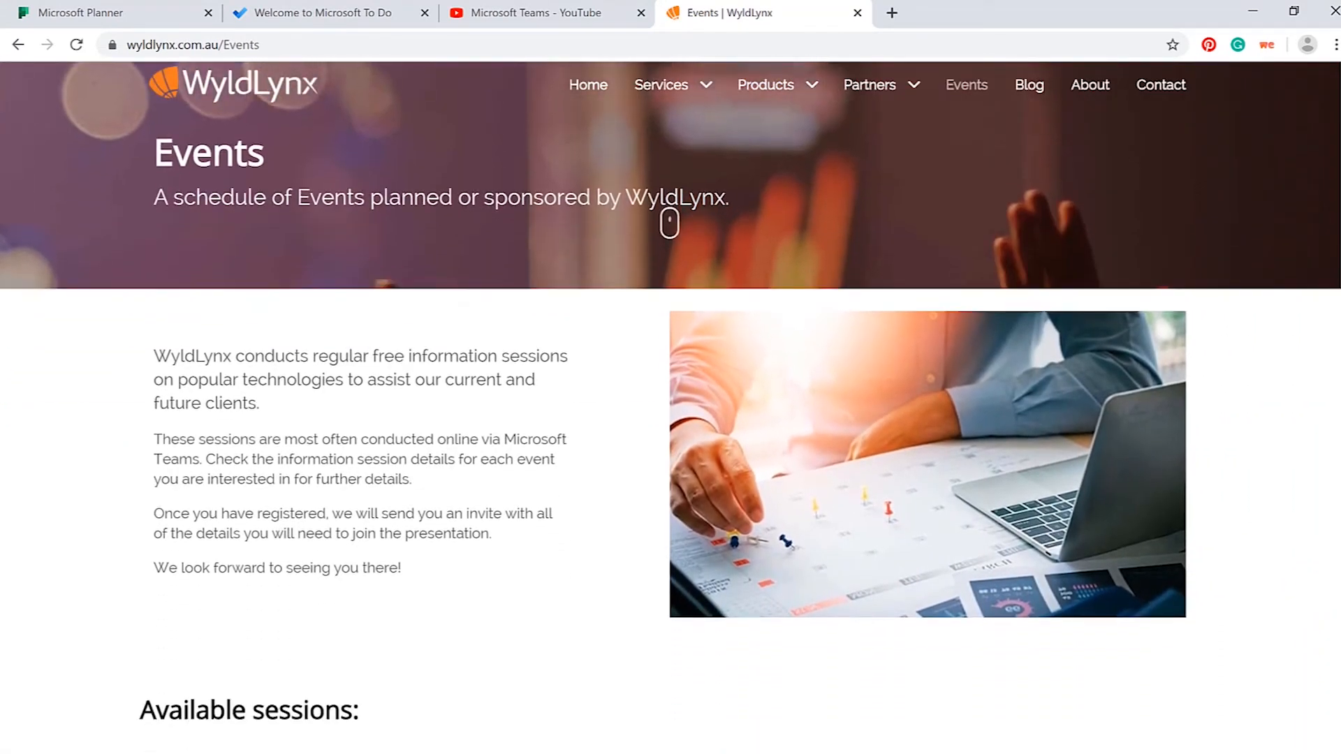